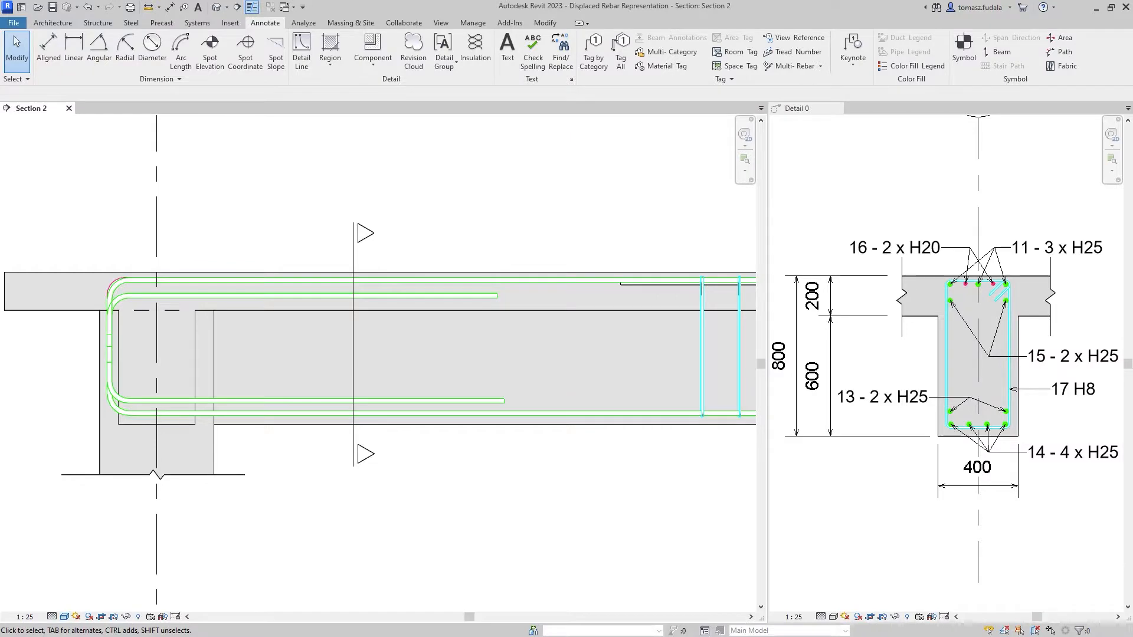
mouse_move(122, 282)
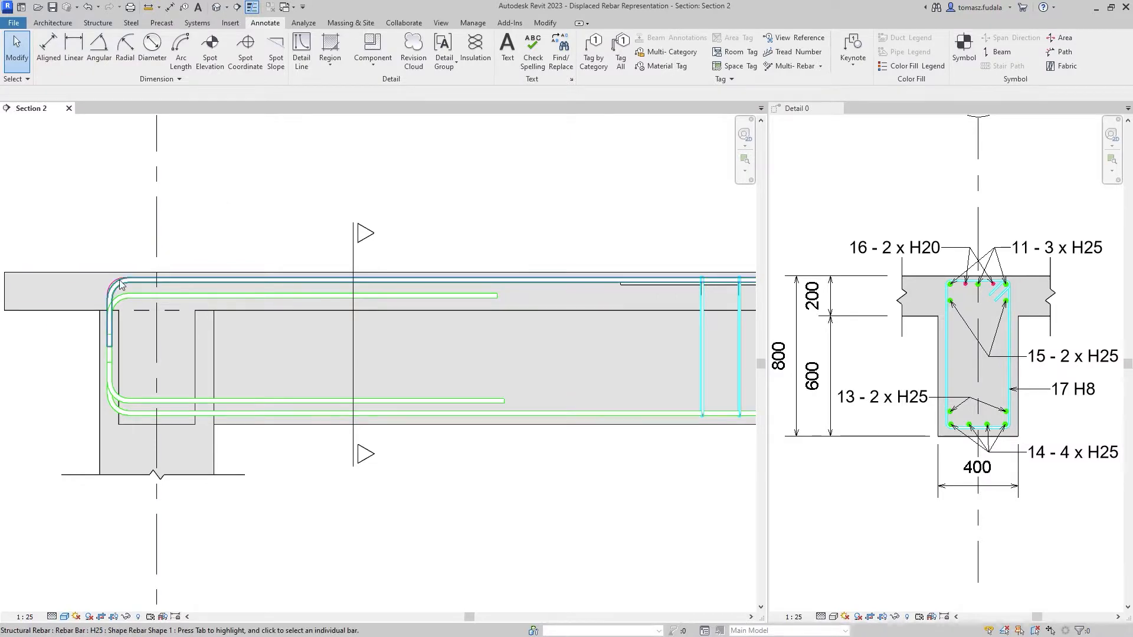
Step: Select the top bent rebar in the beam's Section 2 view
click(123, 285)
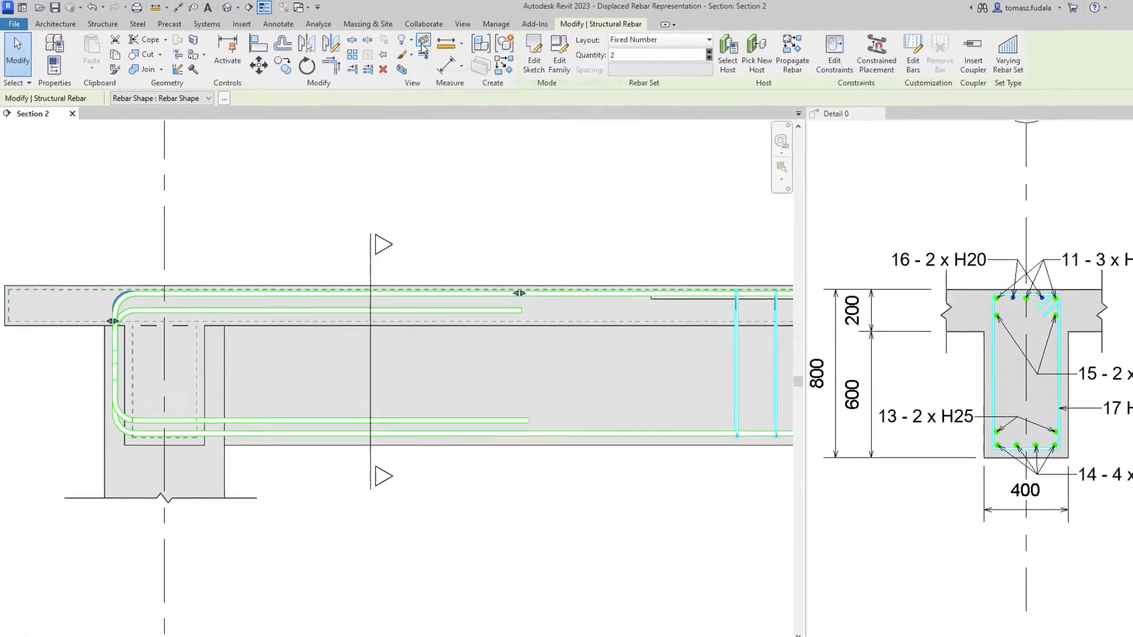
mouse_move(514, 52)
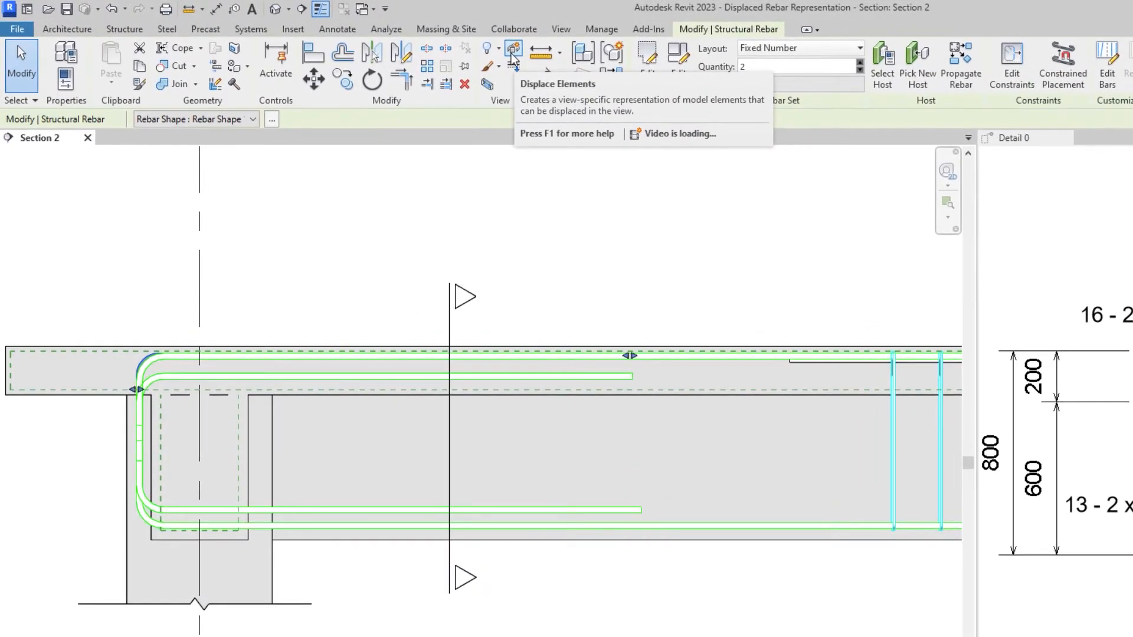
Step: Displace the rebar downward so the bars separate, then tag the top bar 16 H20
click(513, 52)
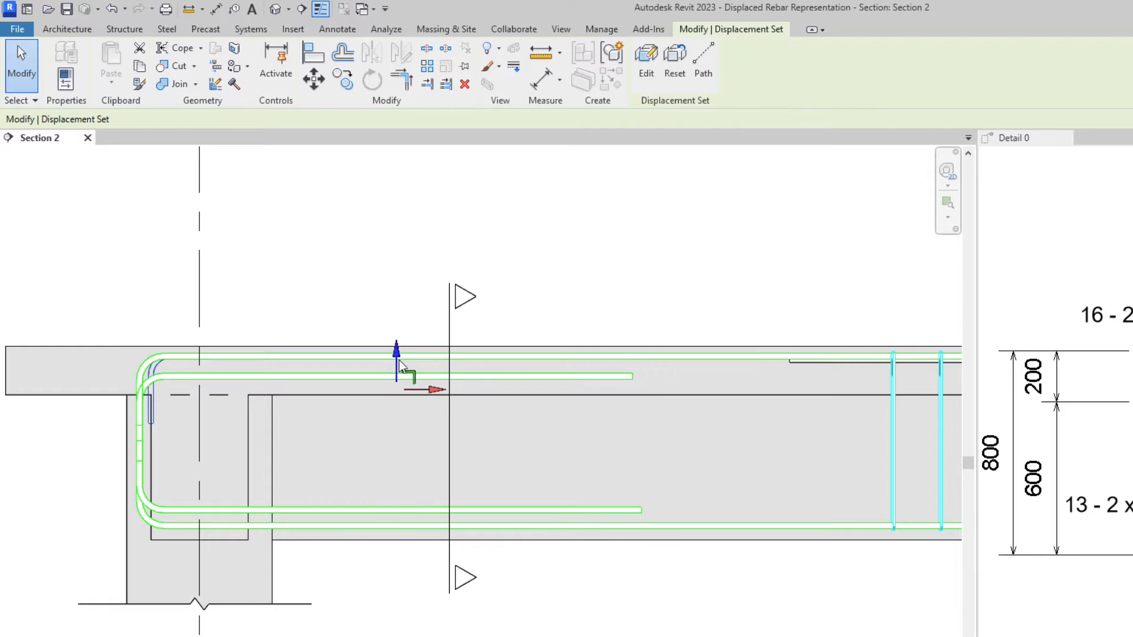
click(336, 28)
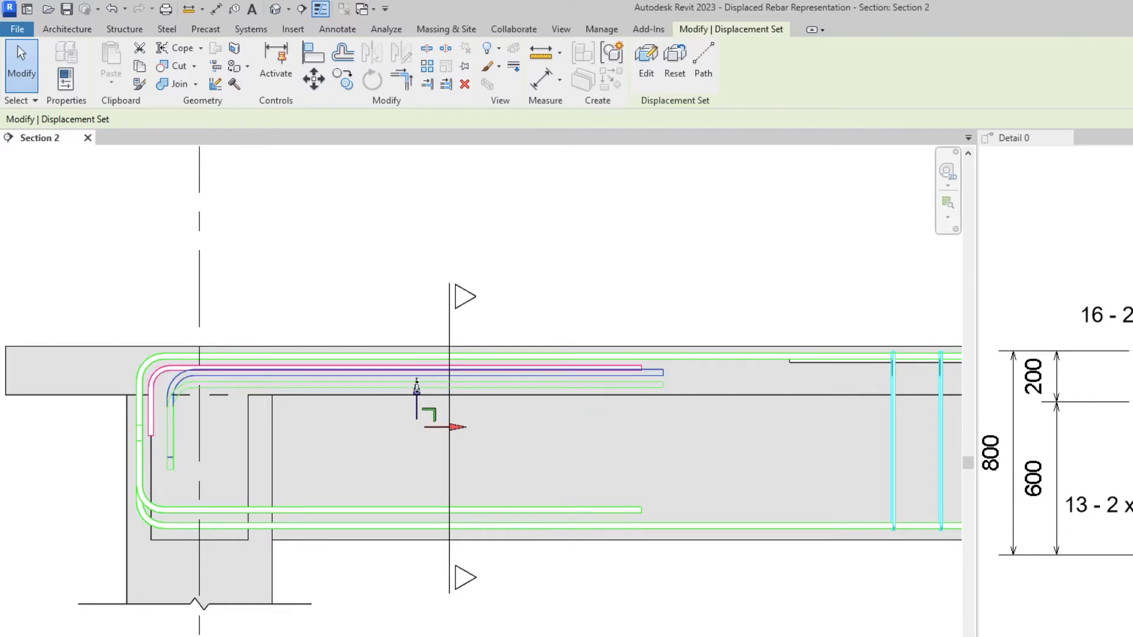
click(381, 511)
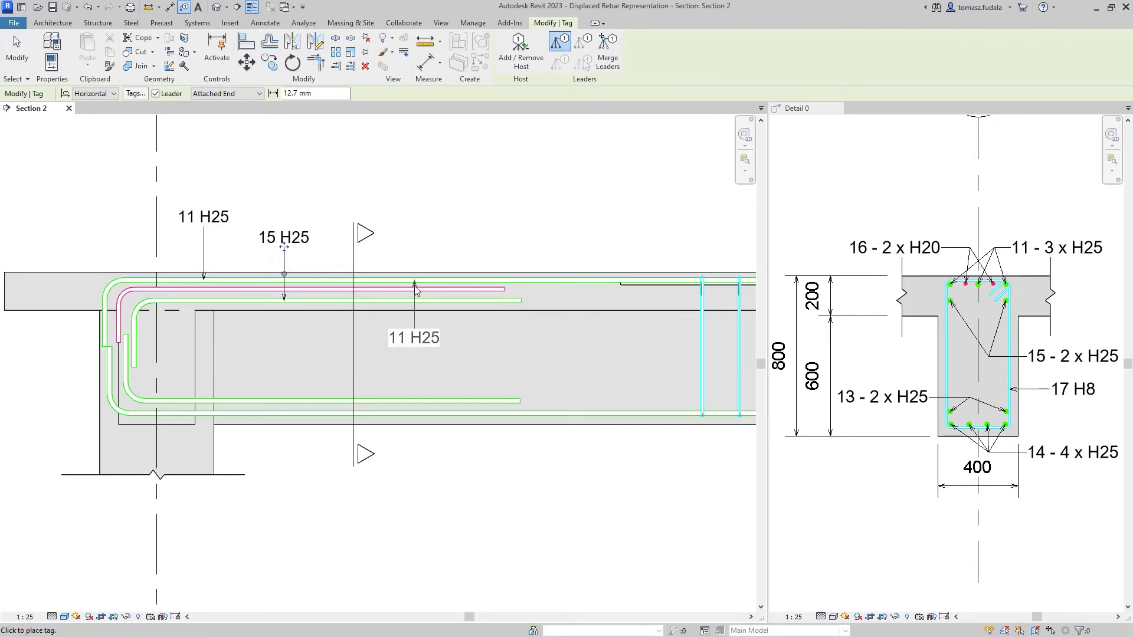
click(280, 400)
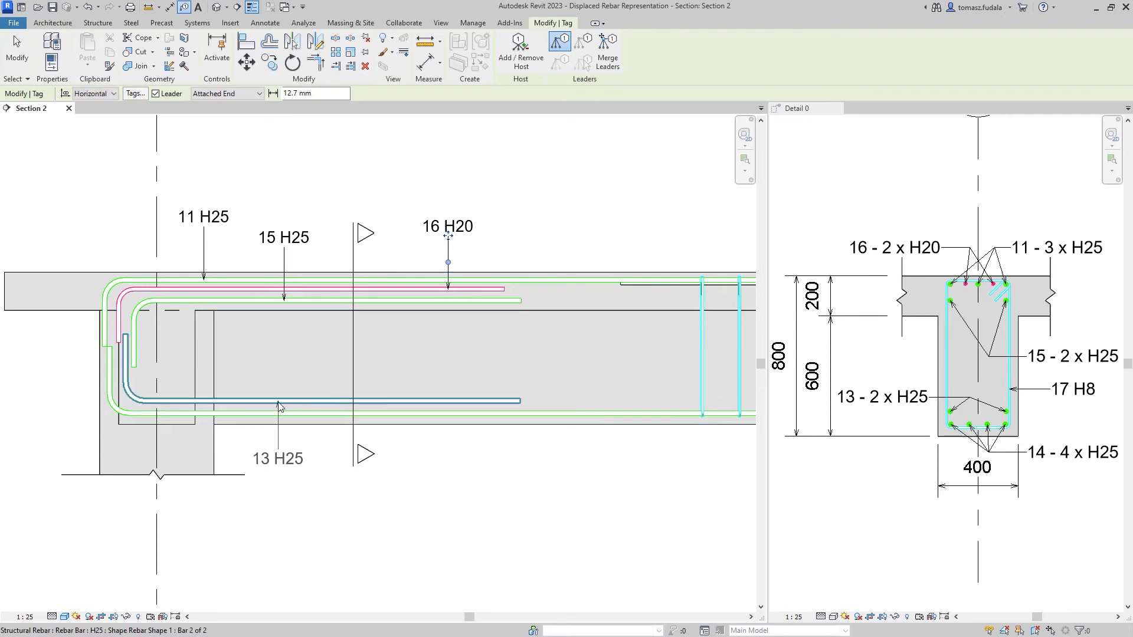